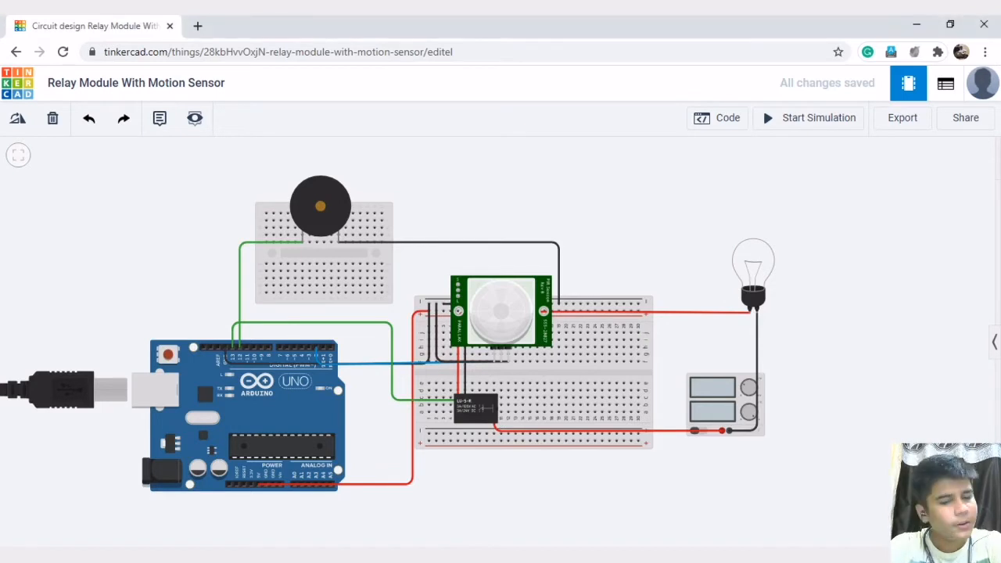
{"action": "mouse_move", "coordinate": [485, 522]}
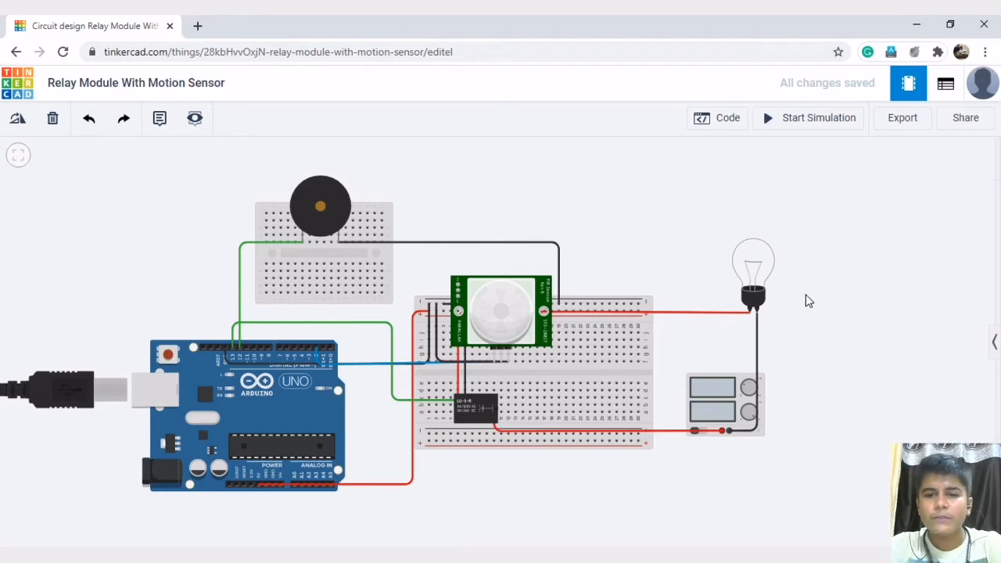
{"action": "mouse_move", "coordinate": [712, 376]}
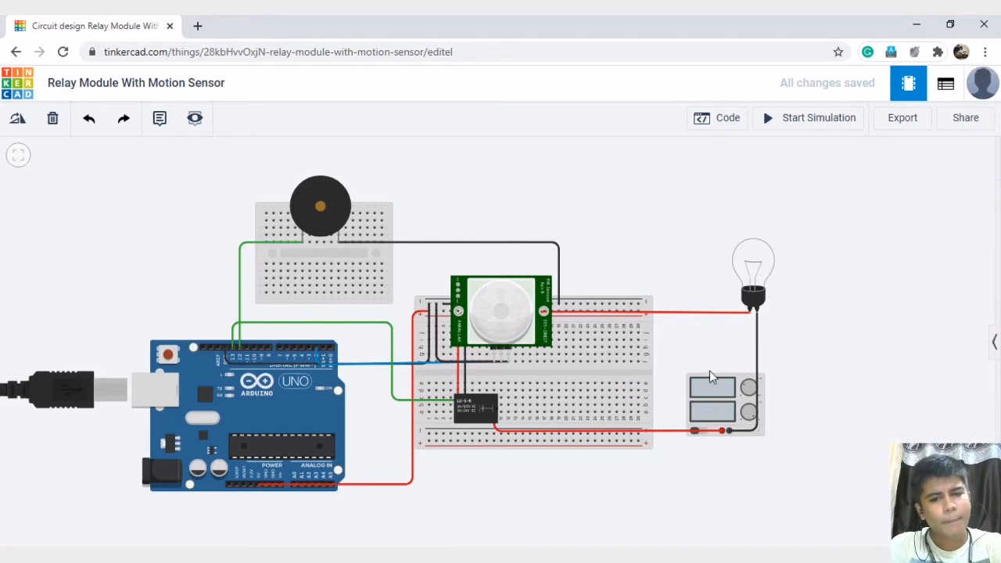
{"action": "mouse_move", "coordinate": [488, 403]}
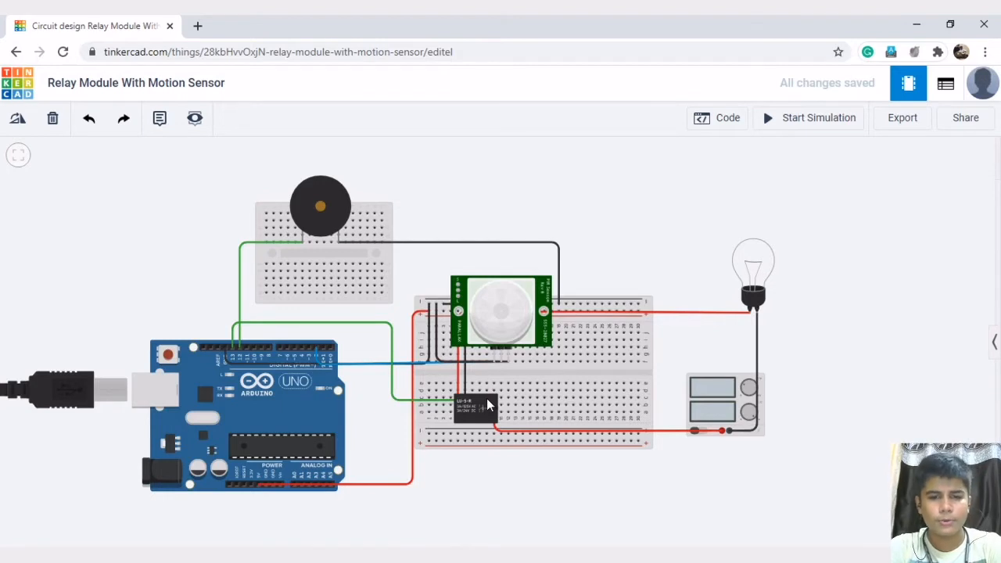
{"action": "mouse_move", "coordinate": [482, 304]}
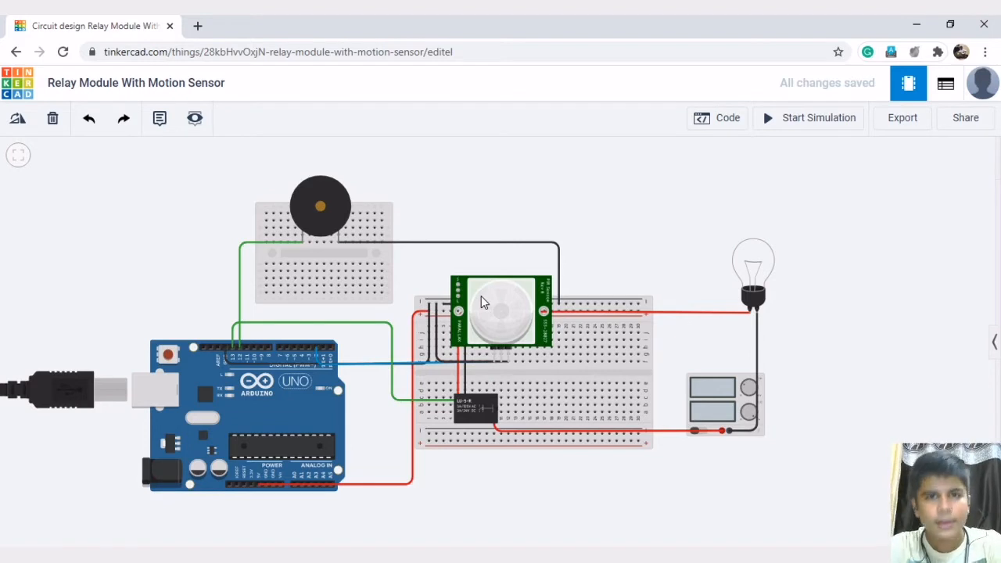
{"action": "mouse_move", "coordinate": [319, 394]}
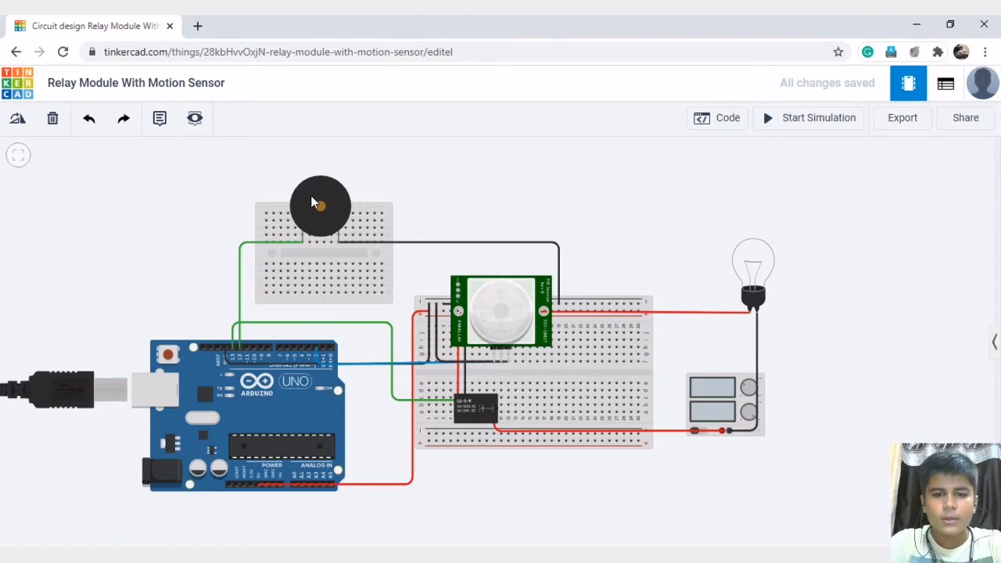
{"action": "mouse_move", "coordinate": [444, 260]}
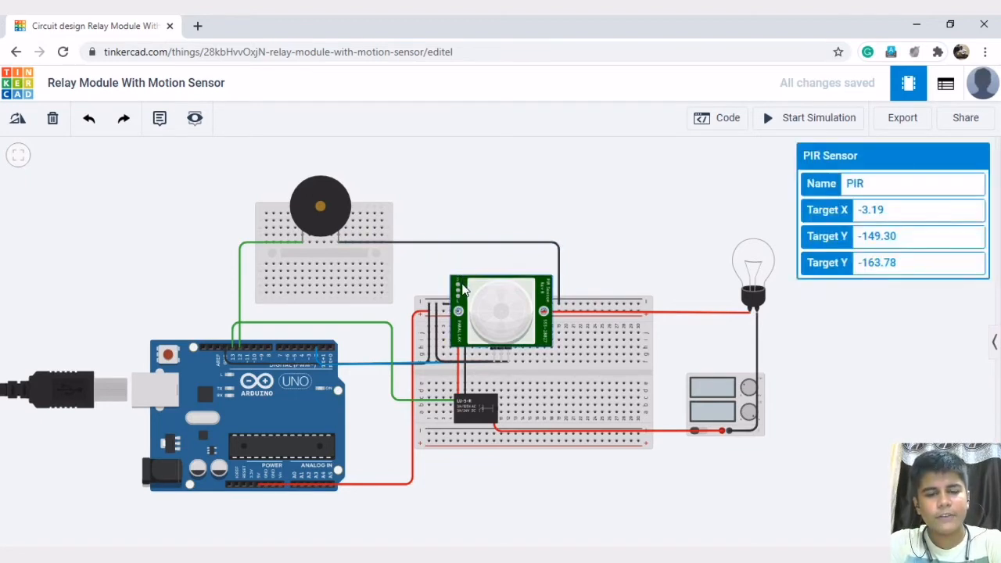
{"action": "mouse_move", "coordinate": [485, 294]}
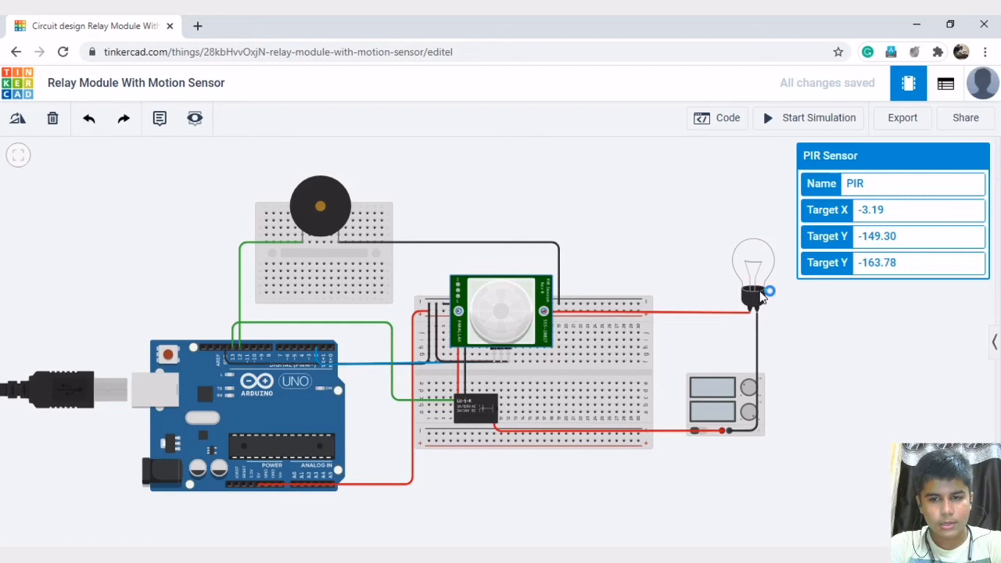
{"action": "mouse_move", "coordinate": [575, 293]}
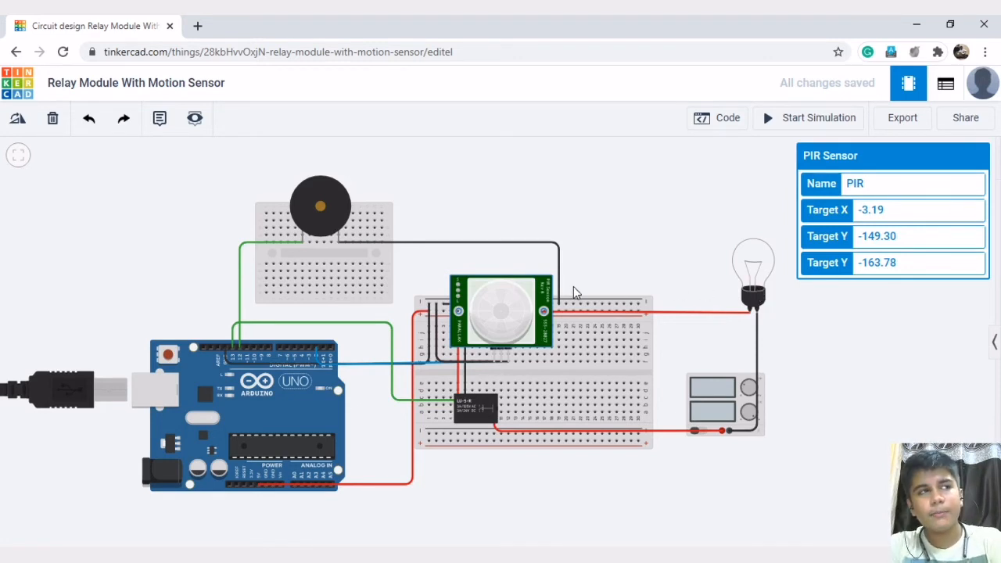
{"action": "mouse_move", "coordinate": [501, 291]}
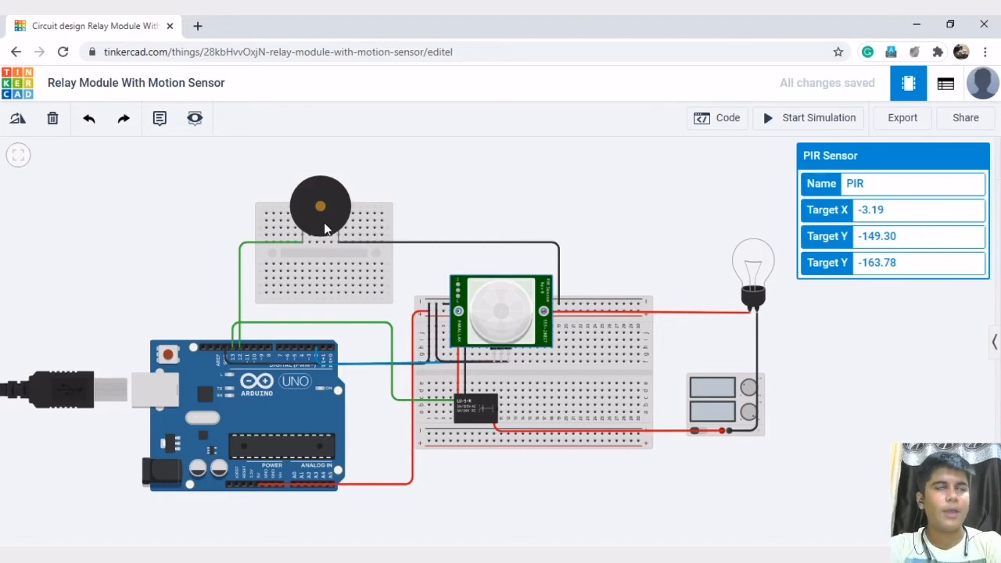
{"action": "mouse_move", "coordinate": [735, 313]}
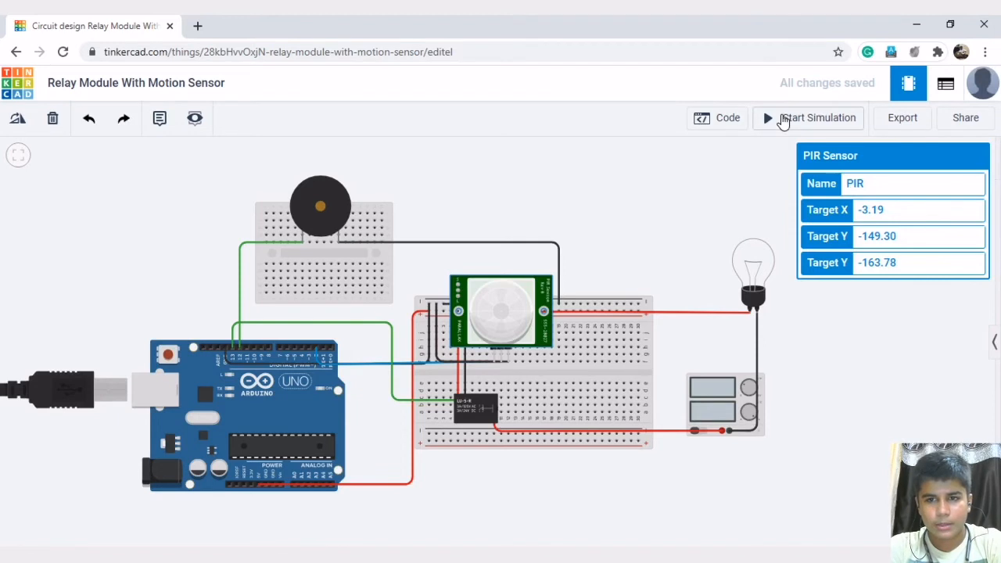
- Run the simulation so the bulb lights when the PIR detects motion, then stop it
{"action": "left_click", "coordinate": [809, 117]}
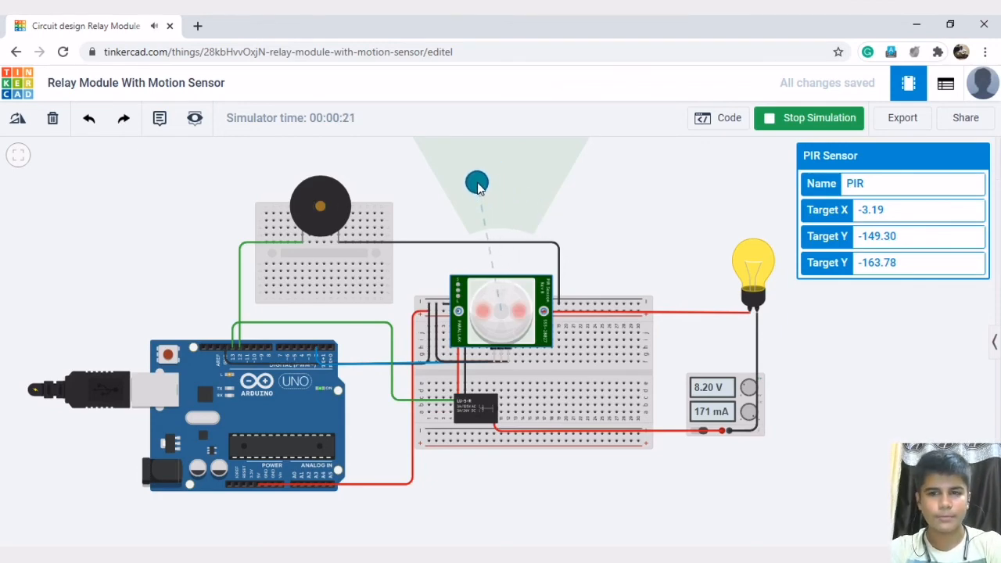
{"action": "mouse_move", "coordinate": [698, 176]}
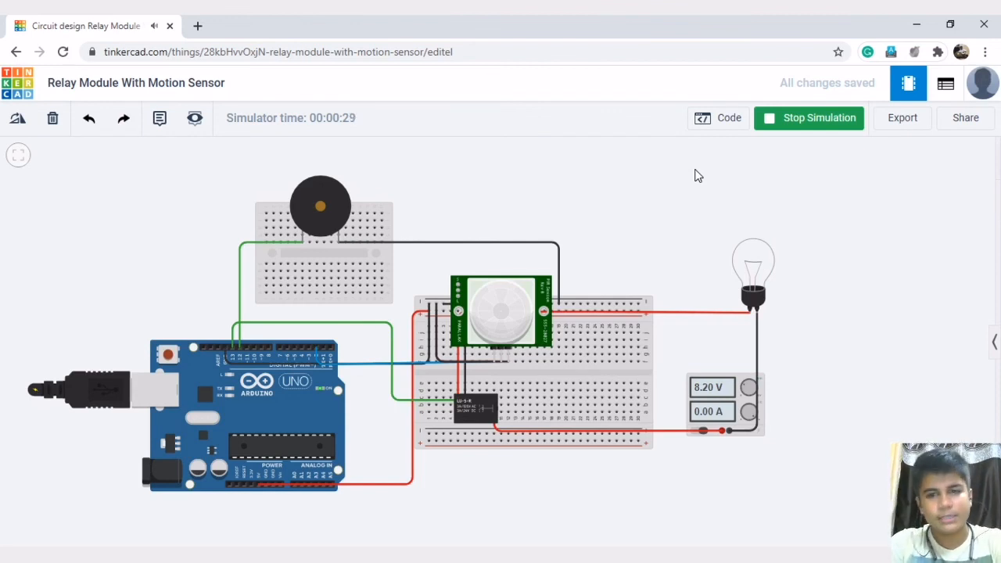
{"action": "mouse_move", "coordinate": [820, 117]}
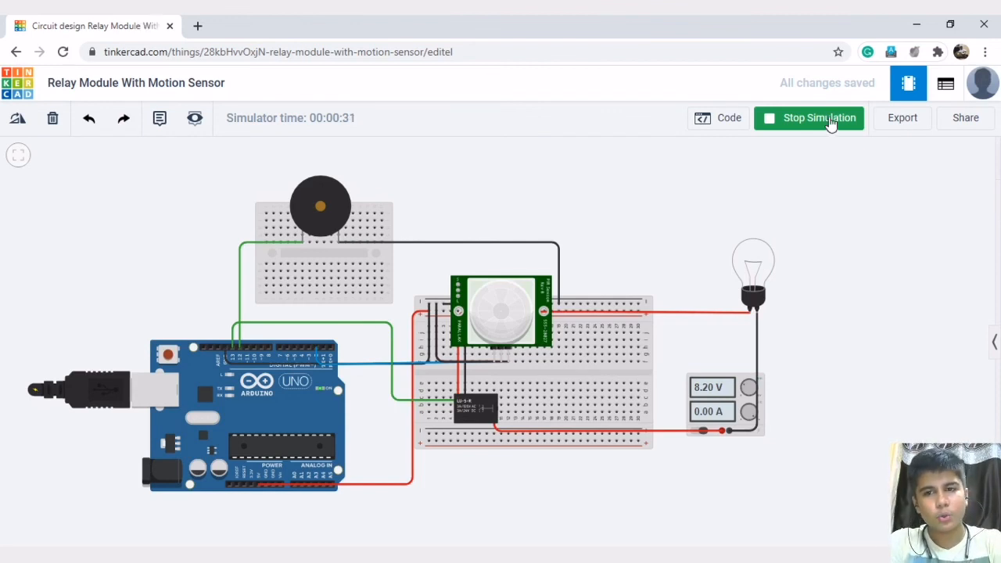
{"action": "left_click", "coordinate": [809, 117]}
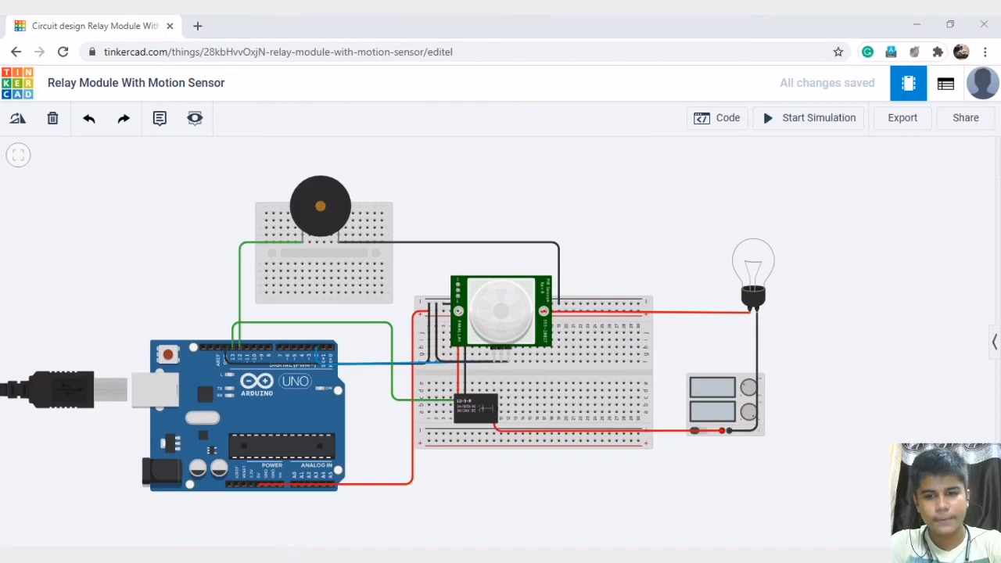